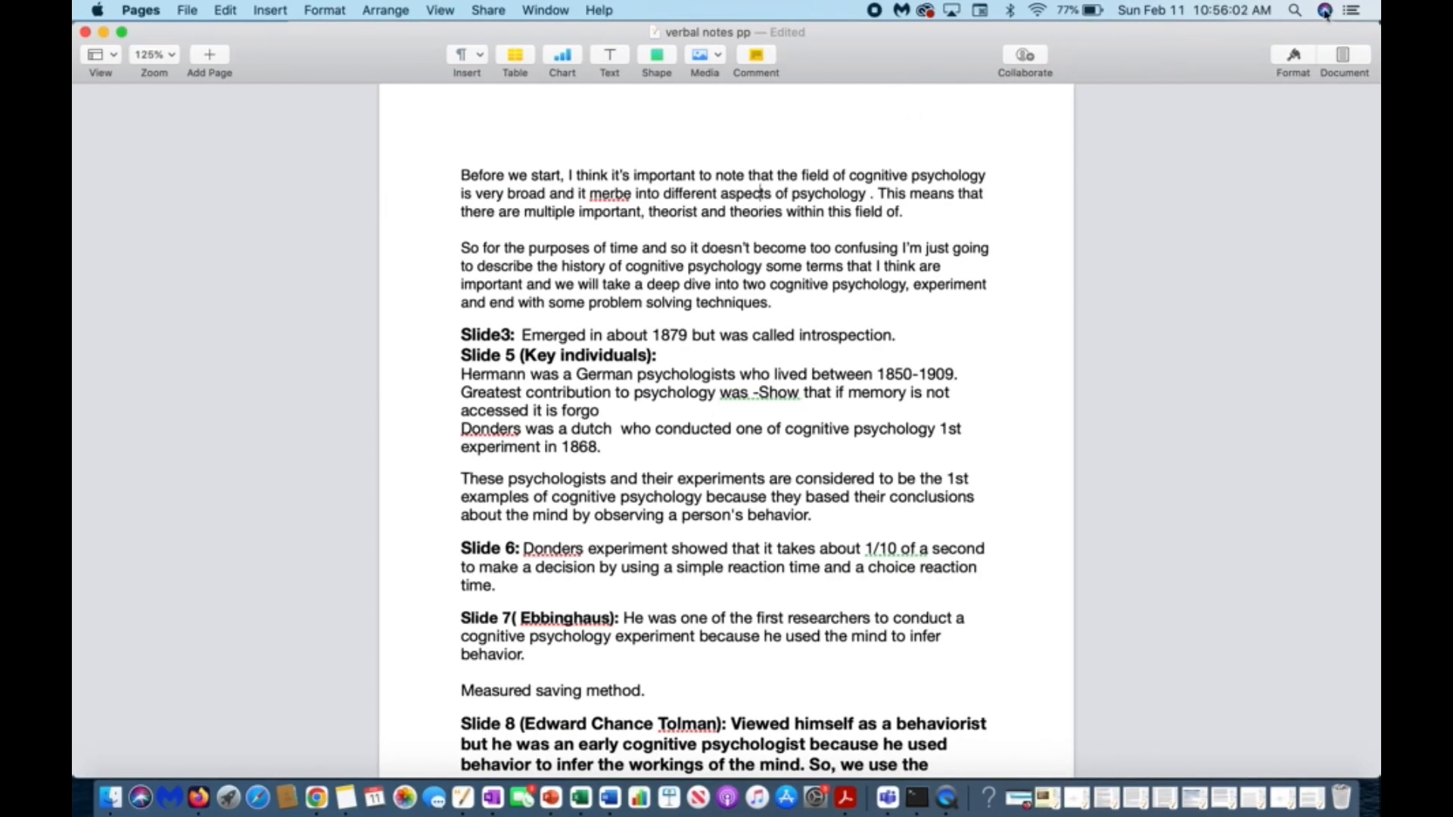
# Uncheck Header and Footer in the Document sidebar for 'verbal notes pp'
pyautogui.click(1345, 55)
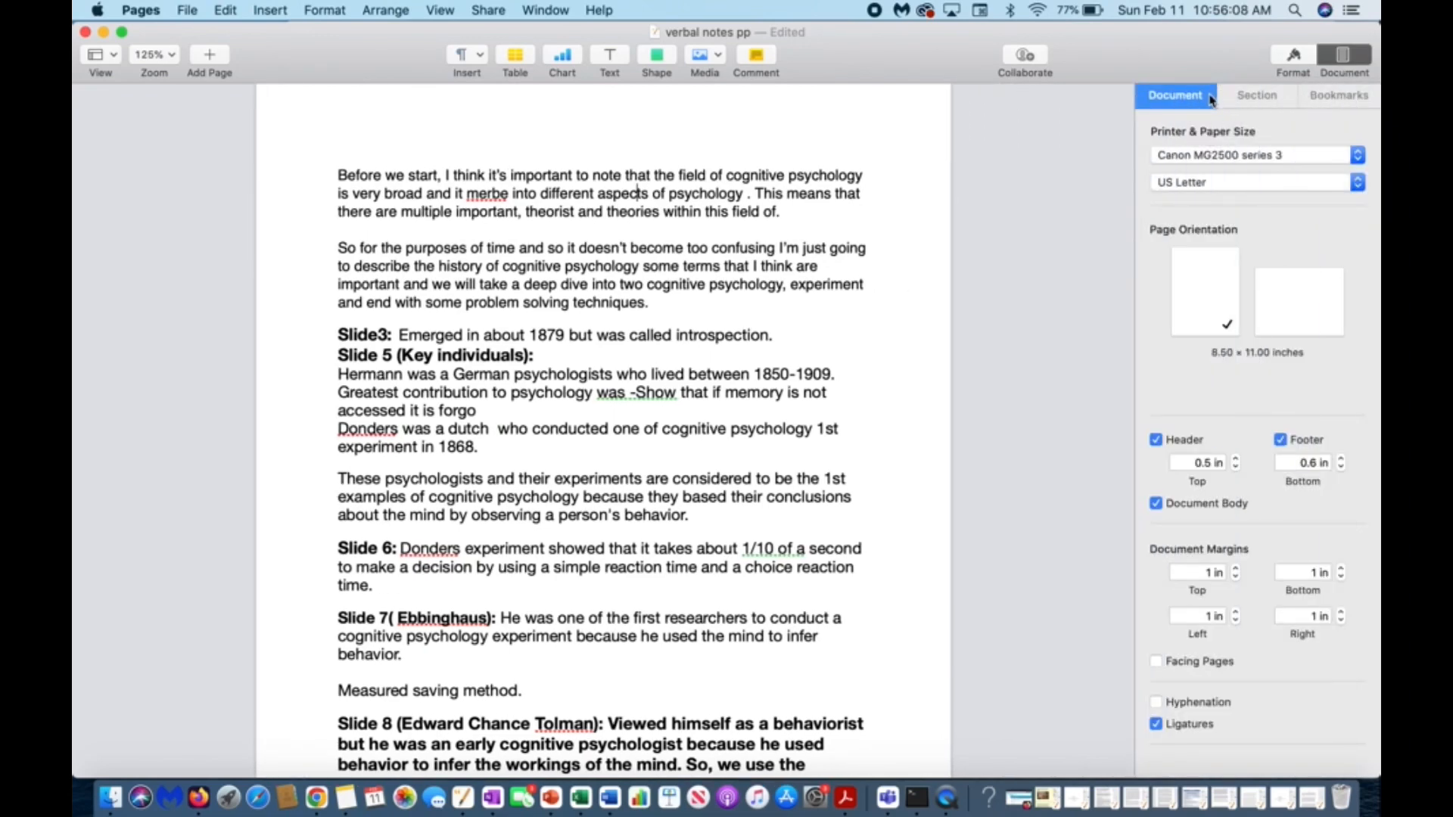
pyautogui.click(1155, 438)
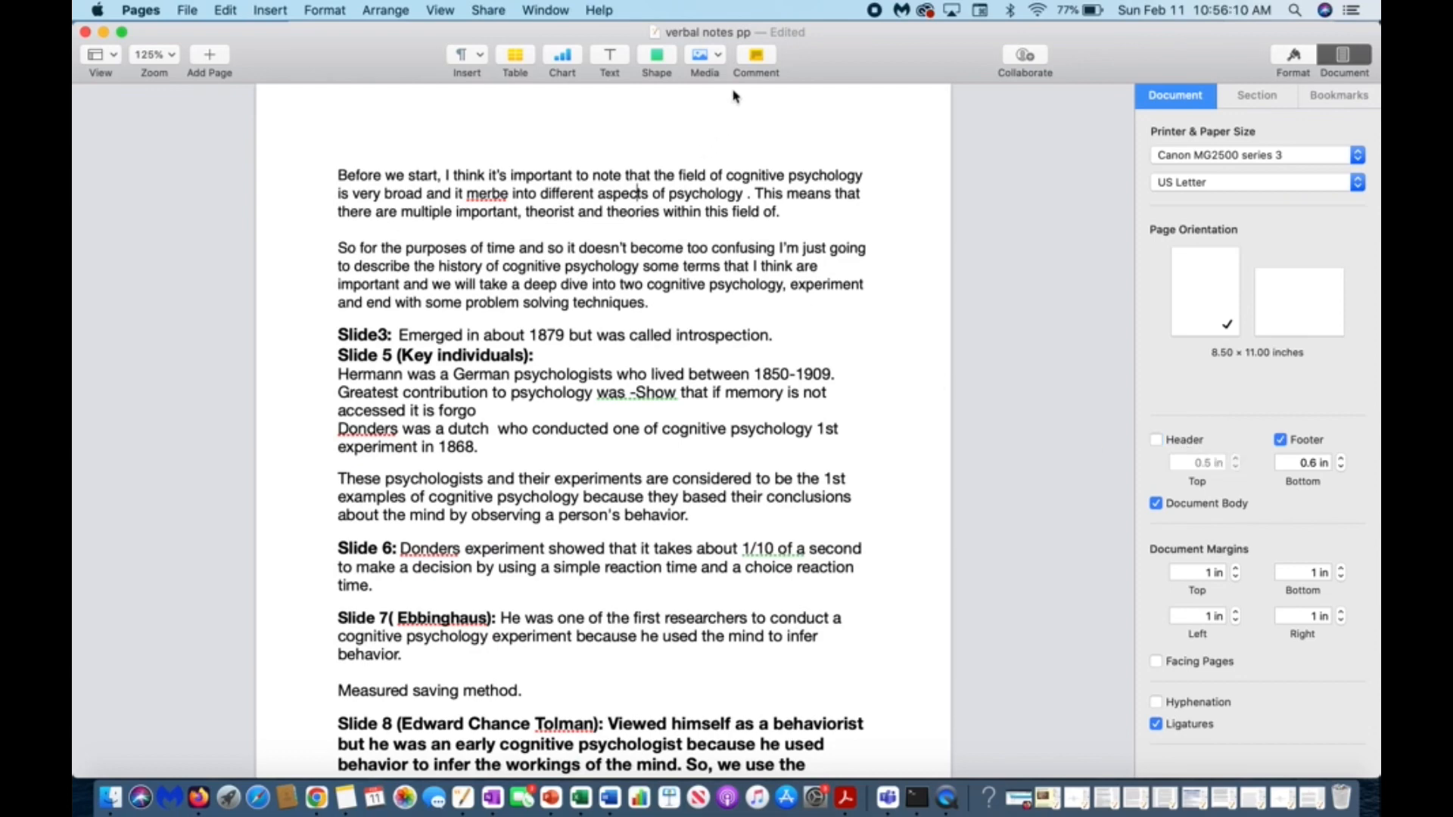
pyautogui.click(1281, 439)
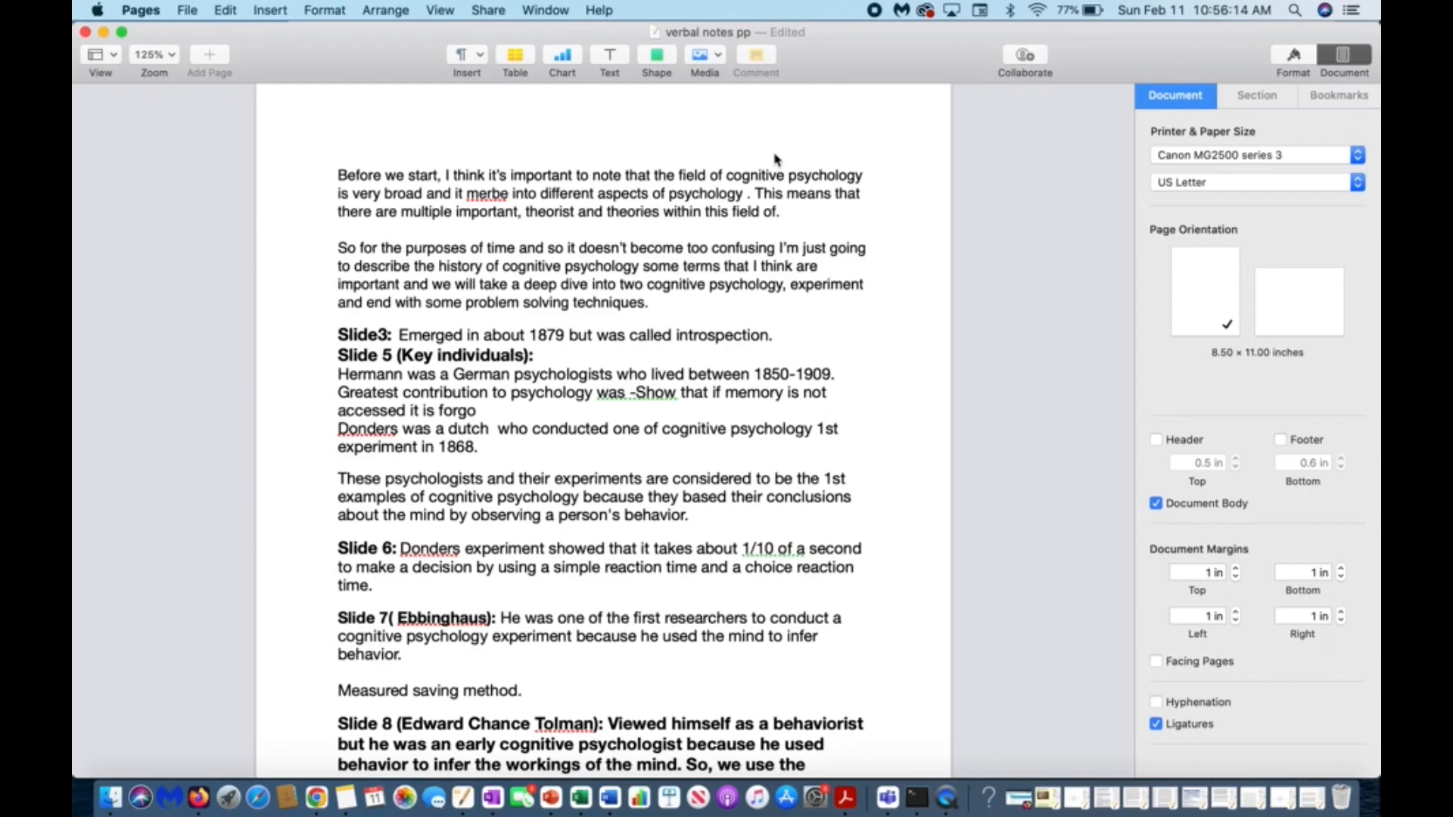
pyautogui.scroll(-3)
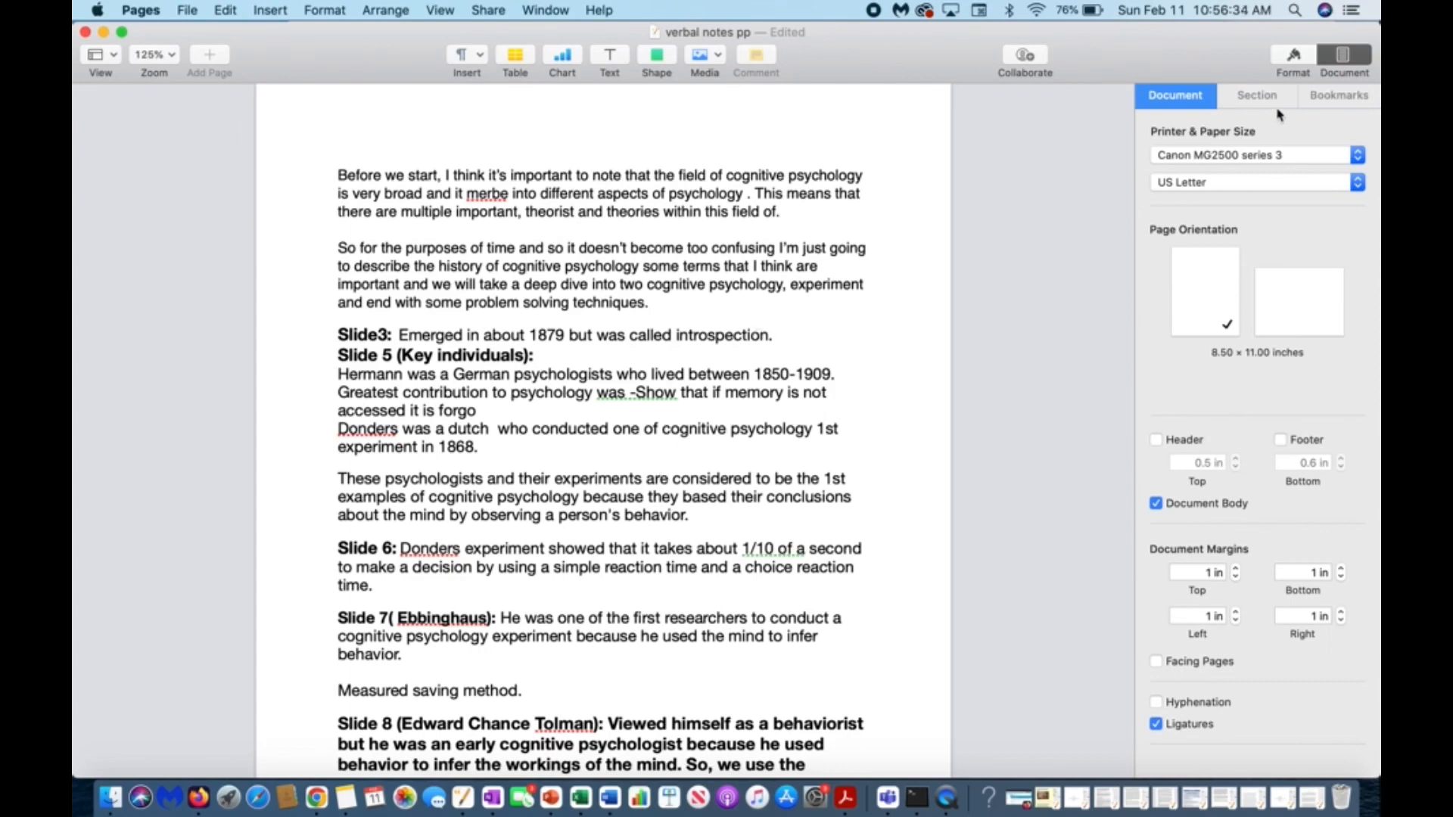
pyautogui.click(1293, 54)
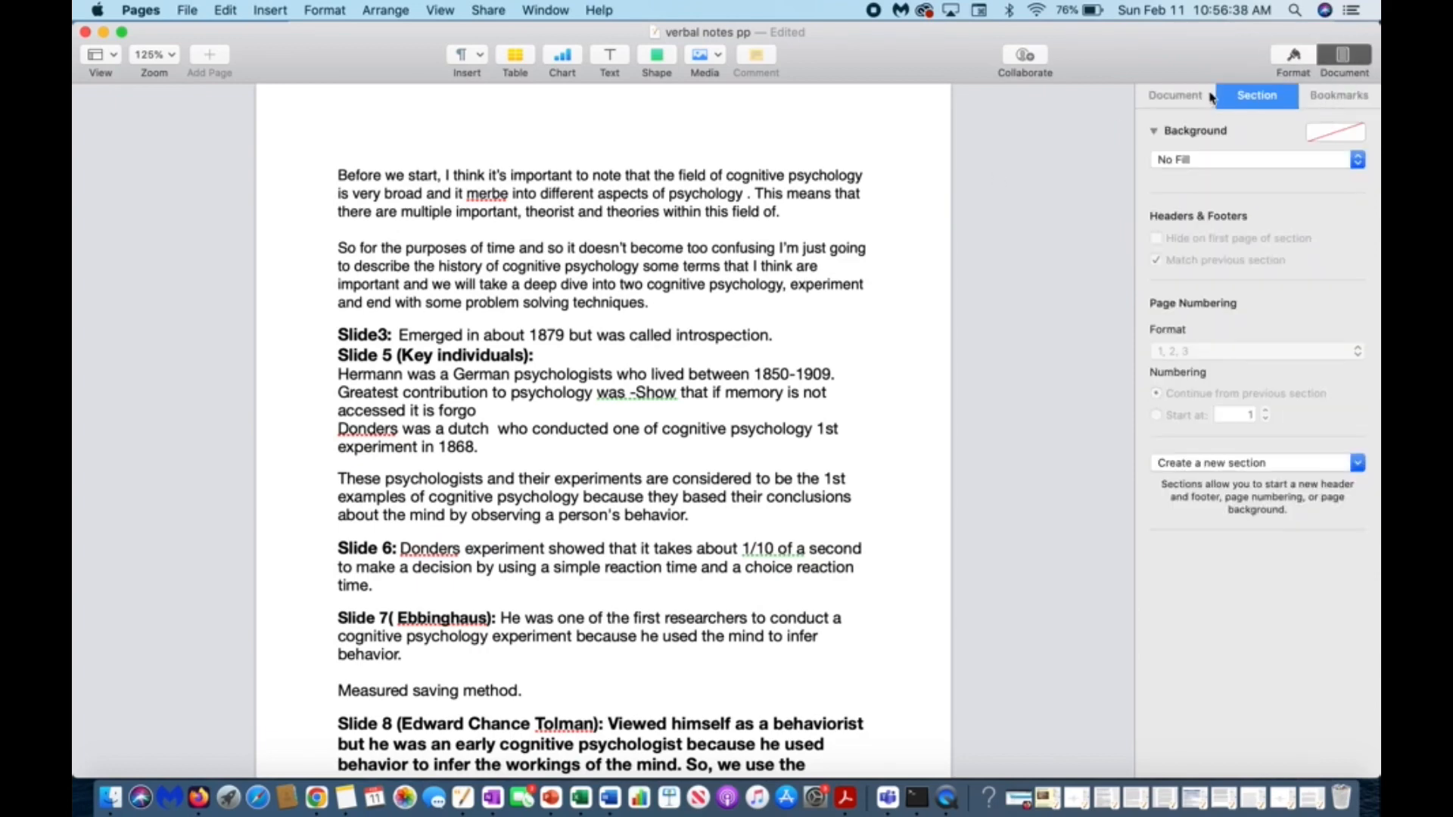
pyautogui.click(1174, 94)
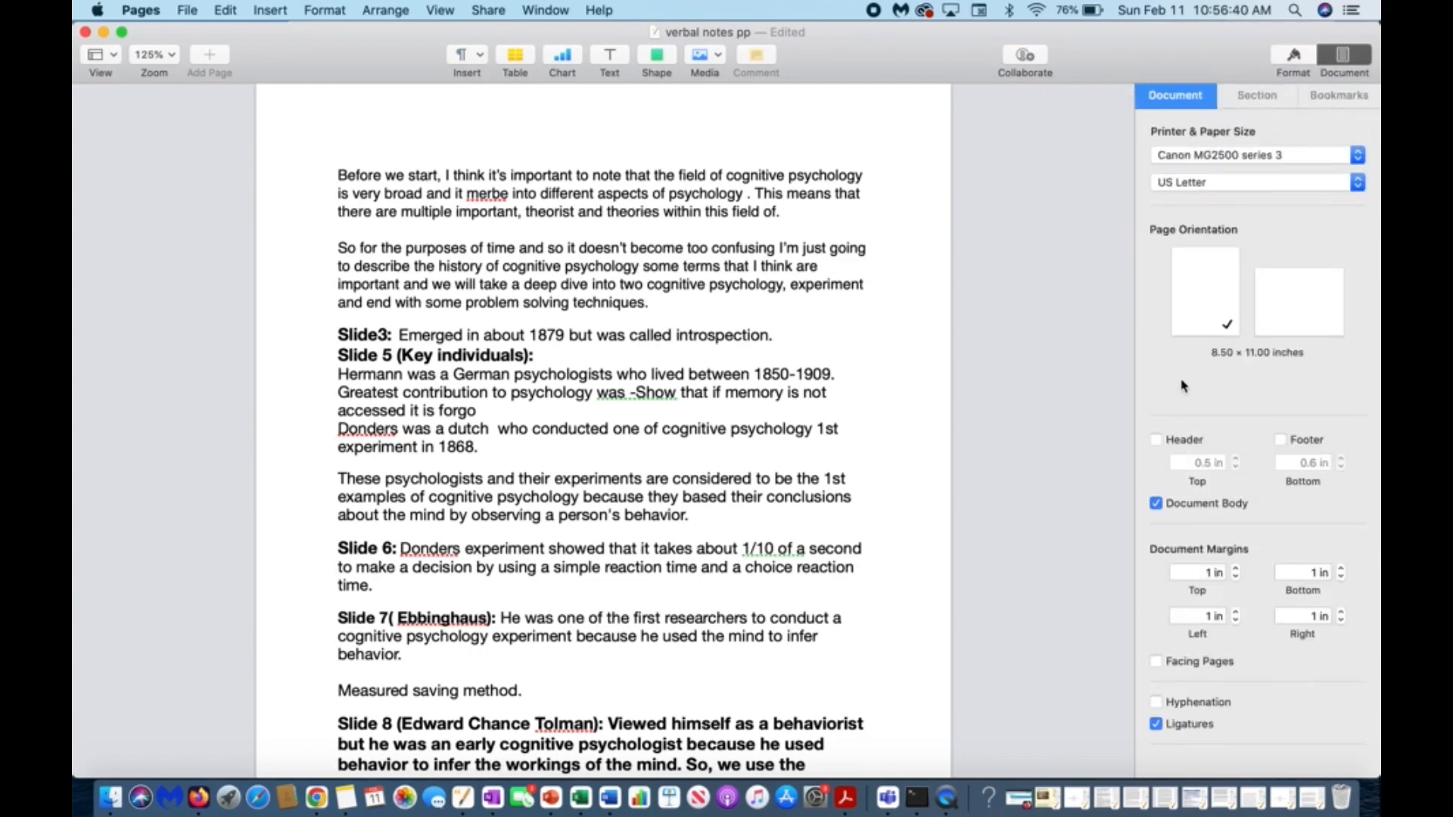